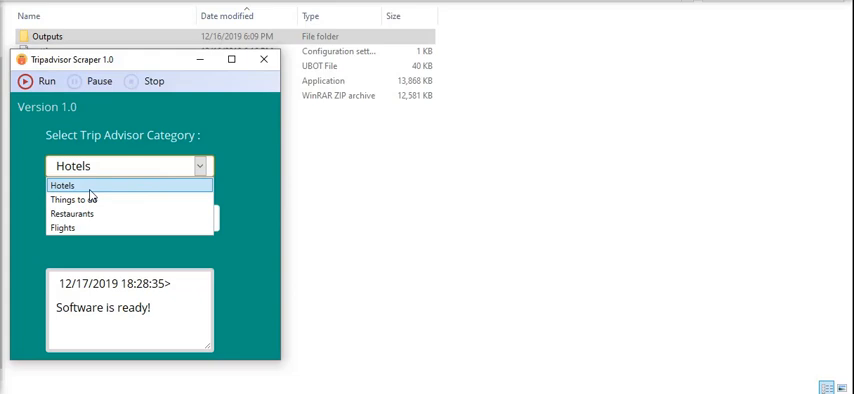
pyautogui.moveTo(136, 200)
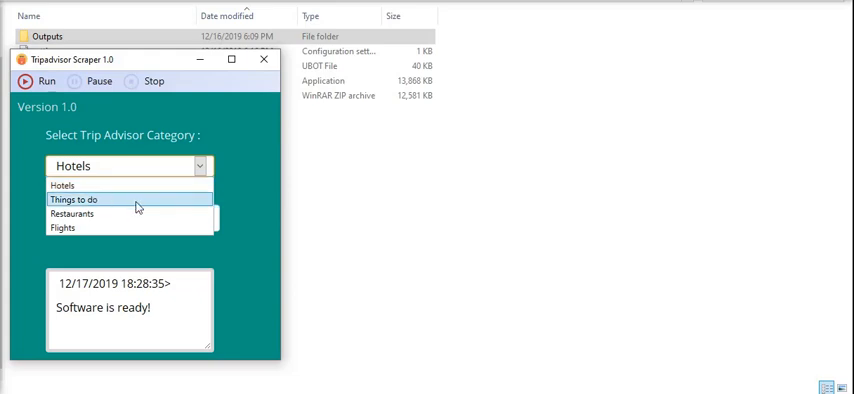
pyautogui.moveTo(124, 228)
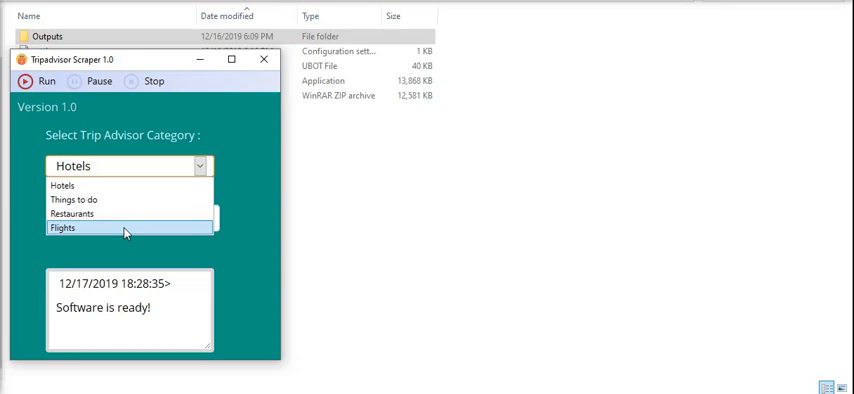
pyautogui.moveTo(114, 186)
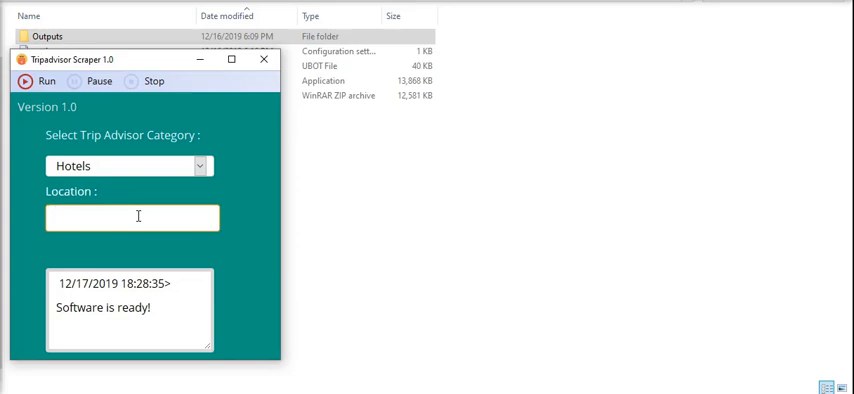
# - Enter 'new york' as the Location for the Hotels scrape
pyautogui.write('new')
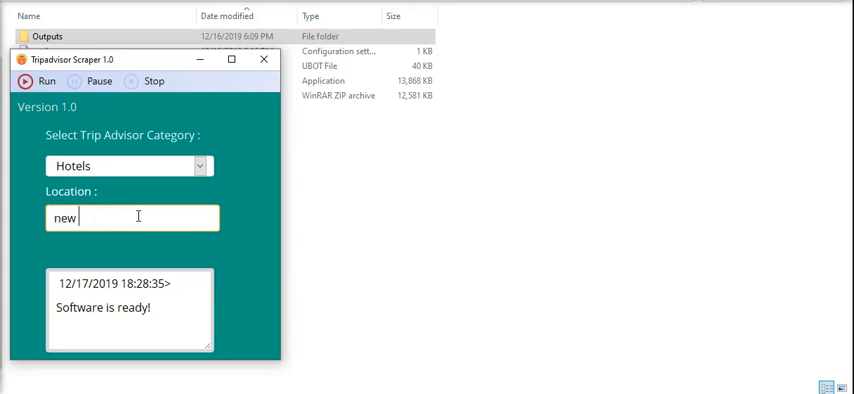
pyautogui.write('york')
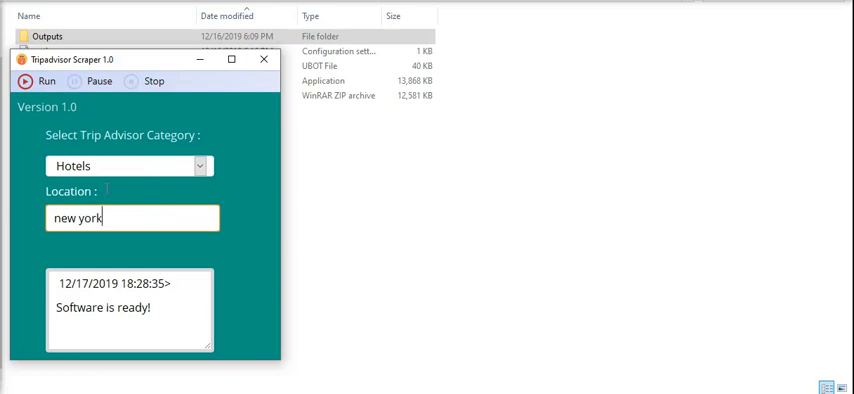
pyautogui.moveTo(124, 186)
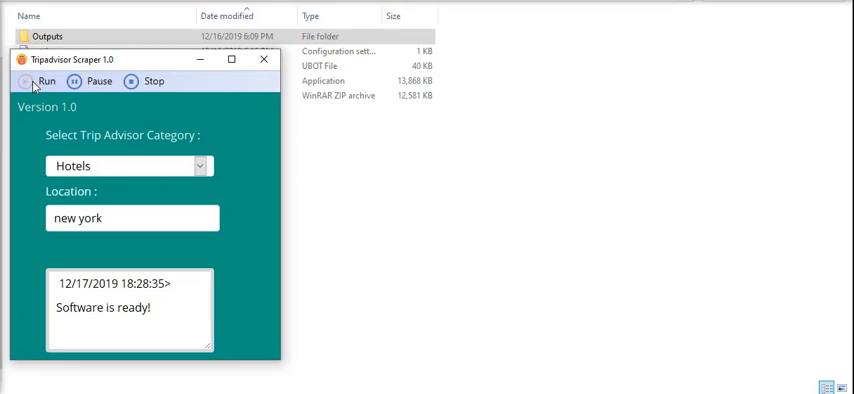
# - Run the scraper so an automated Chrome window loads tripadvisor.com
pyautogui.click(46, 80)
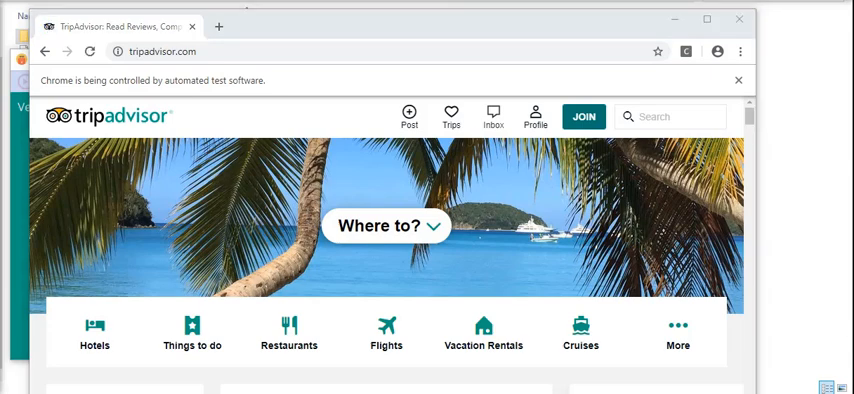
# - Search 'new york', choose New York City and land on its Hotels listing page
pyautogui.click(386, 224)
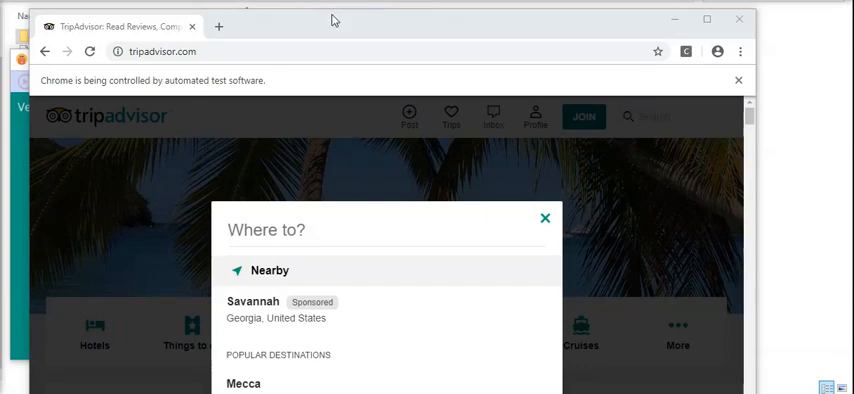
pyautogui.write('new york')
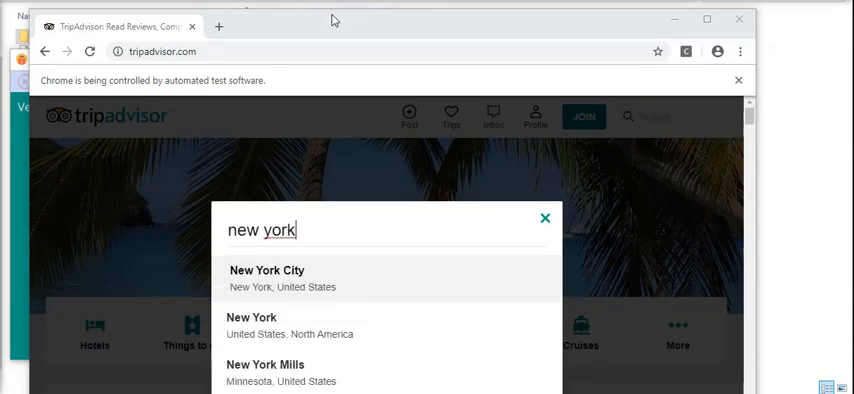
pyautogui.click(268, 270)
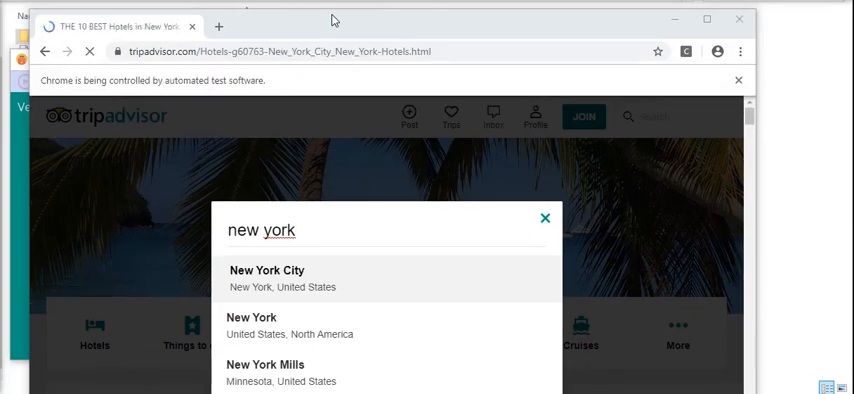
pyautogui.click(268, 272)
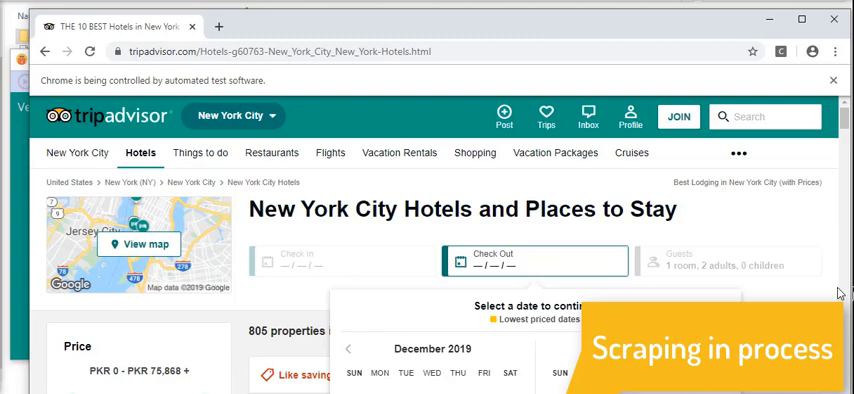
pyautogui.moveTo(840, 292)
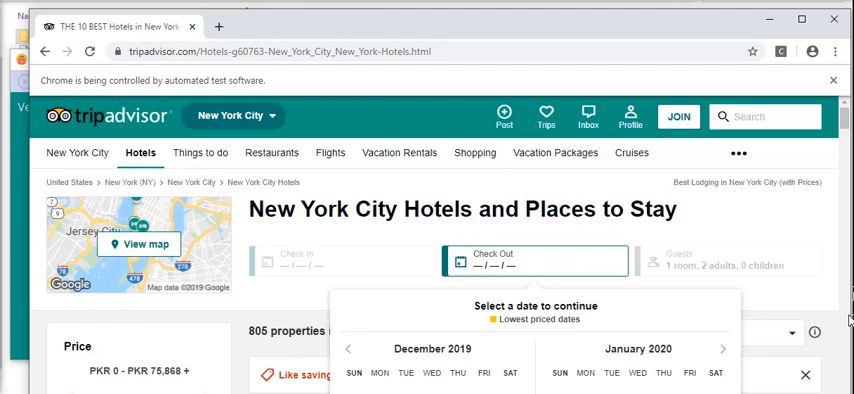
pyautogui.moveTo(824, 290)
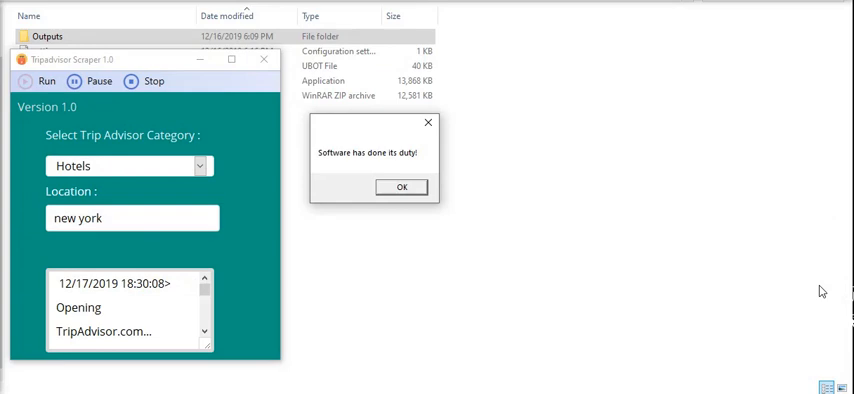
# - Acknowledge 'Software has done its duty!' and open the newest Hotels in new york CSV from Outputs
pyautogui.click(400, 188)
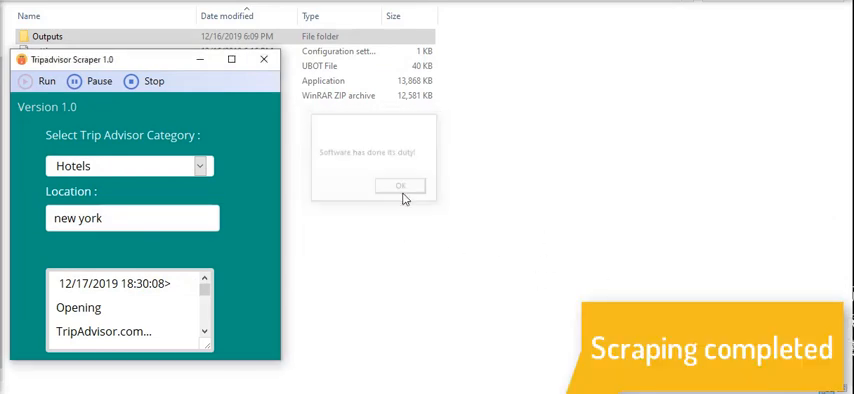
pyautogui.click(400, 186)
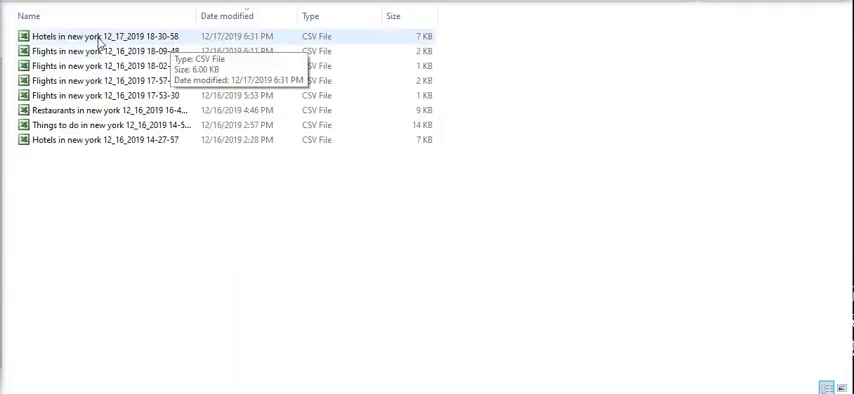
pyautogui.doubleClick(100, 36)
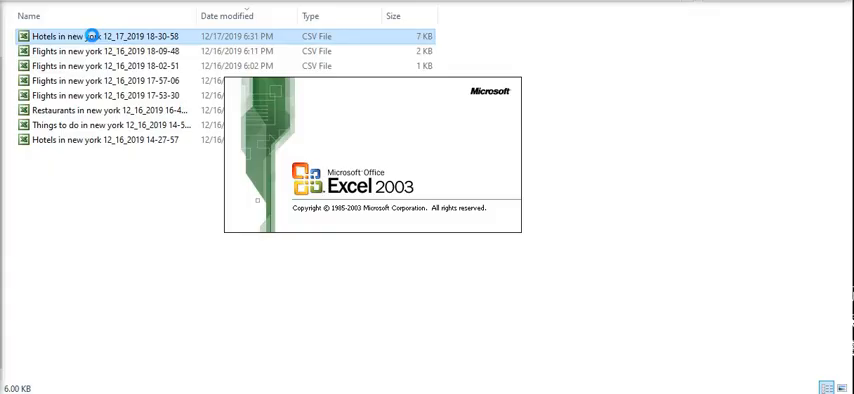
# - View the hotels CSV in Excel, then switch the scraper category via Things to do to Restaurants
pyautogui.doubleClick(100, 36)
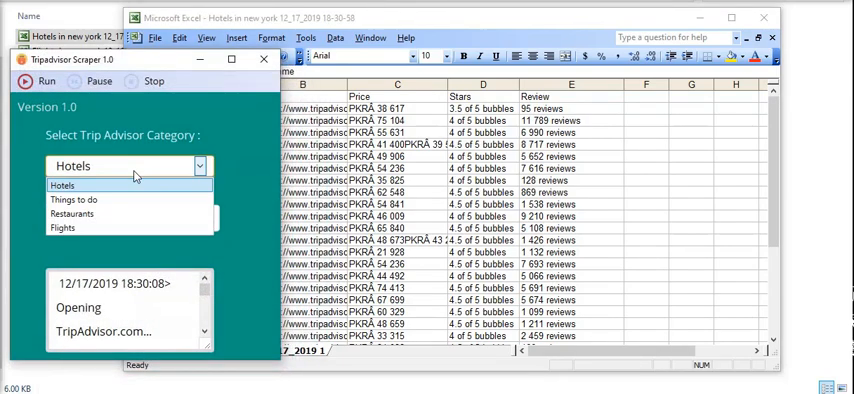
pyautogui.click(72, 200)
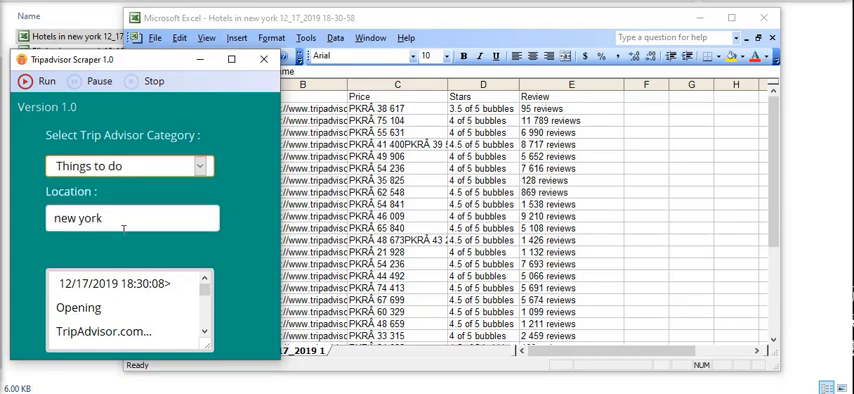
pyautogui.click(124, 166)
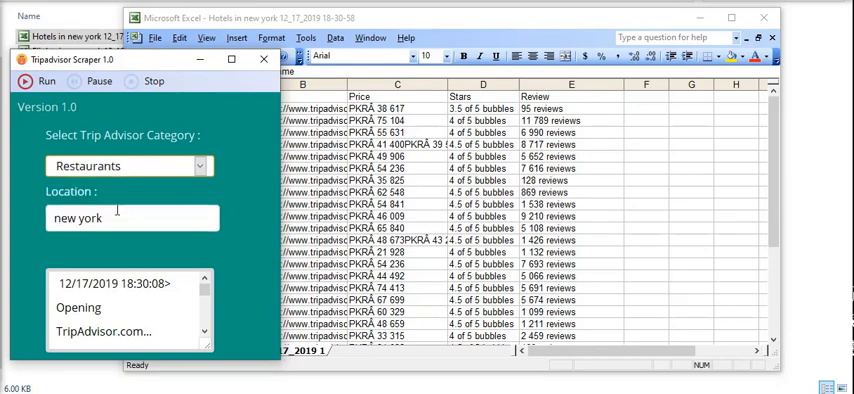